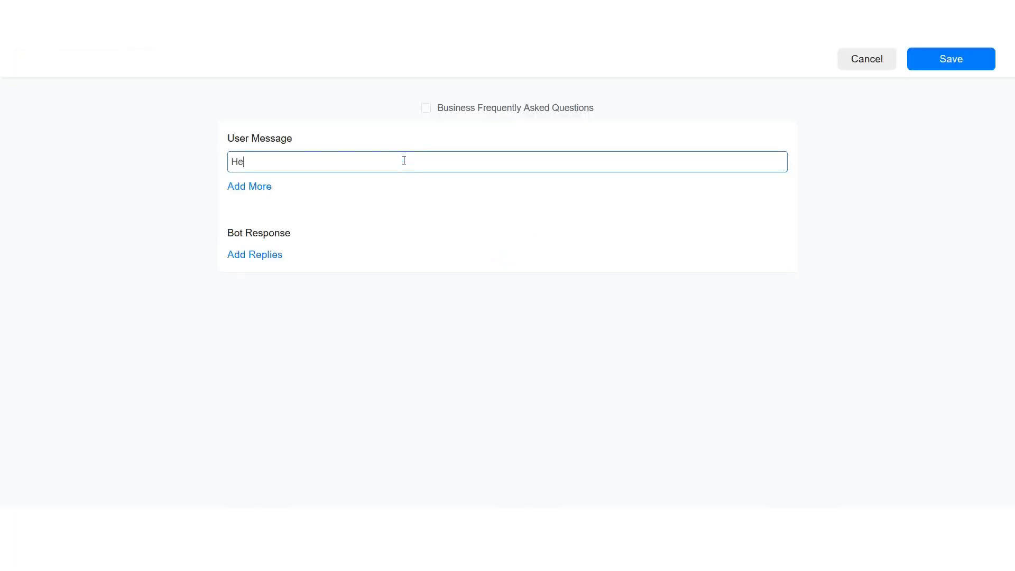
# - Add Hi as a second trigger, set the reply "Hello, How can we help you today?" and save the rule
pyautogui.click(249, 187)
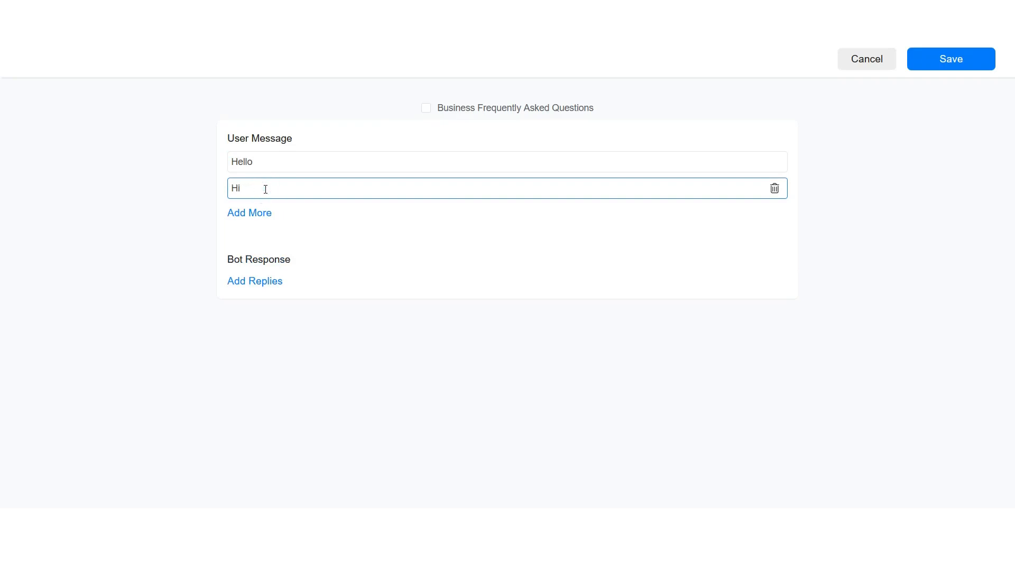
pyautogui.click(249, 280)
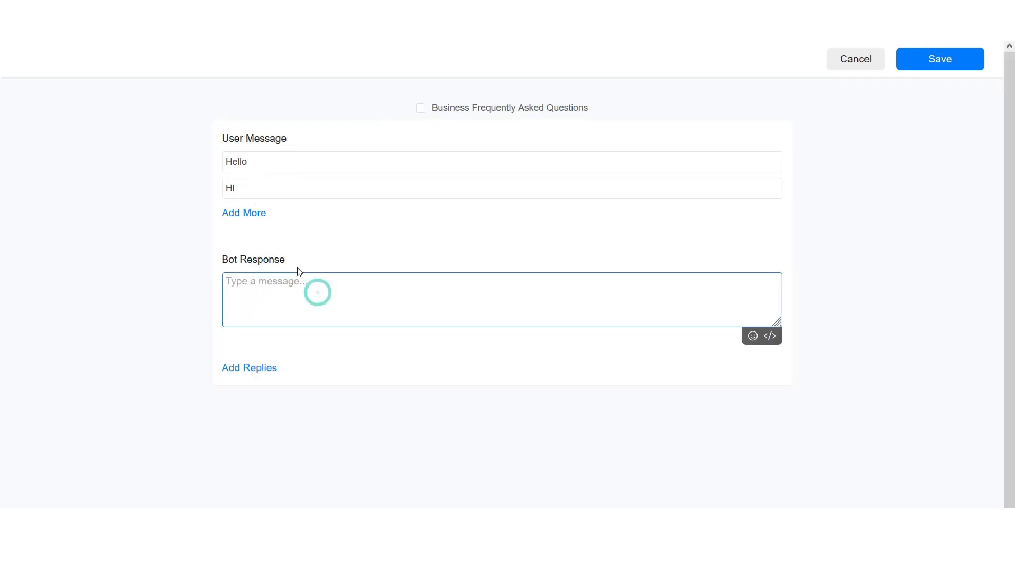
pyautogui.write('Hello, H')
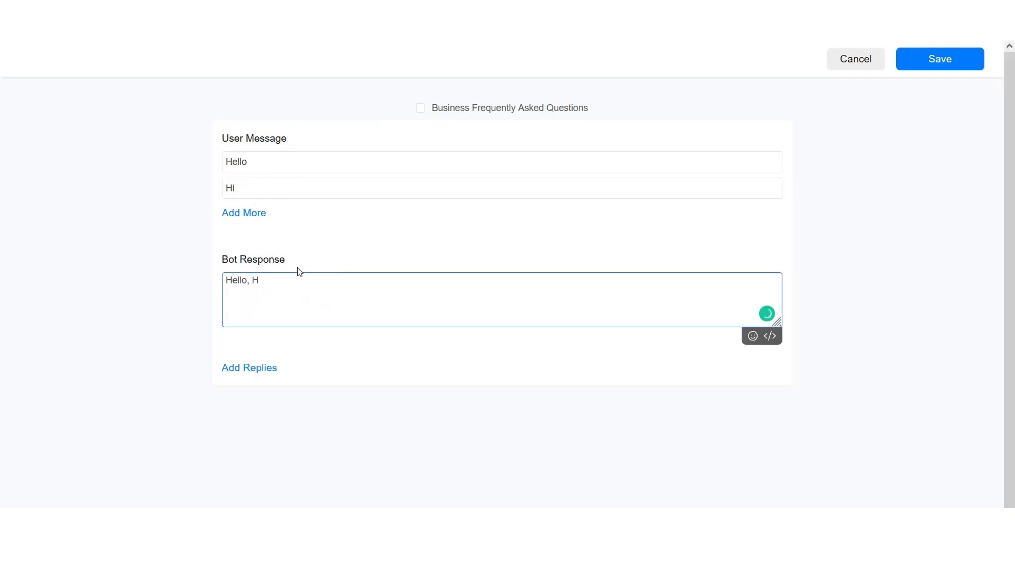
pyautogui.write('ow can we help you')
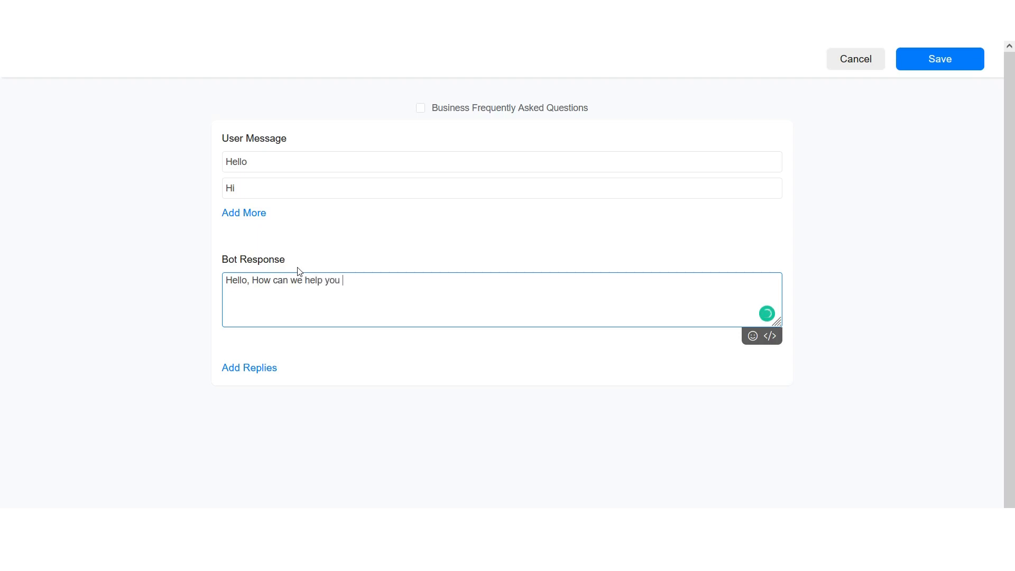
pyautogui.write('today?')
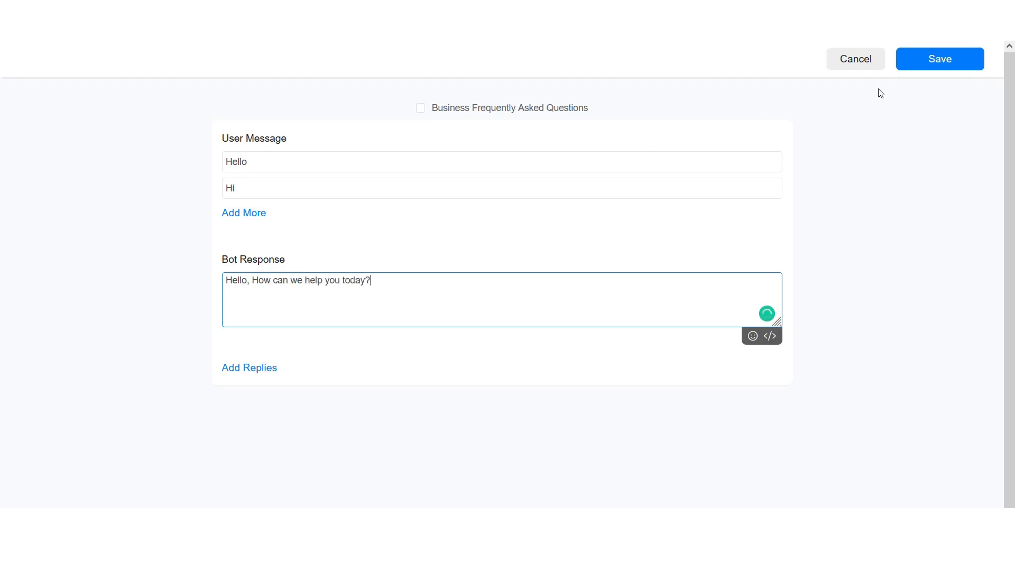
pyautogui.click(939, 58)
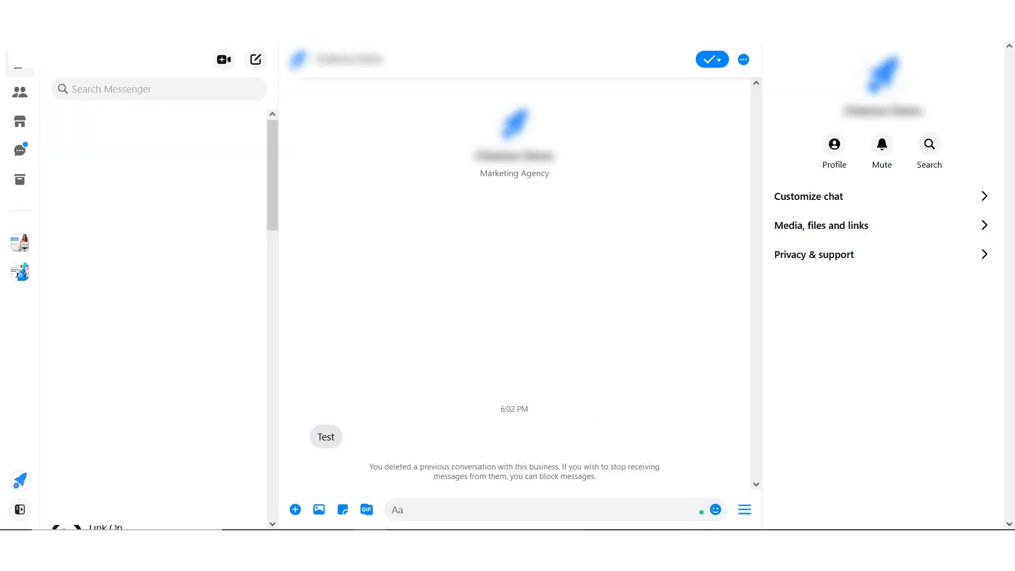
# - Send "Hi" to the business chat and watch the greeting reply come back
pyautogui.write('Hi')
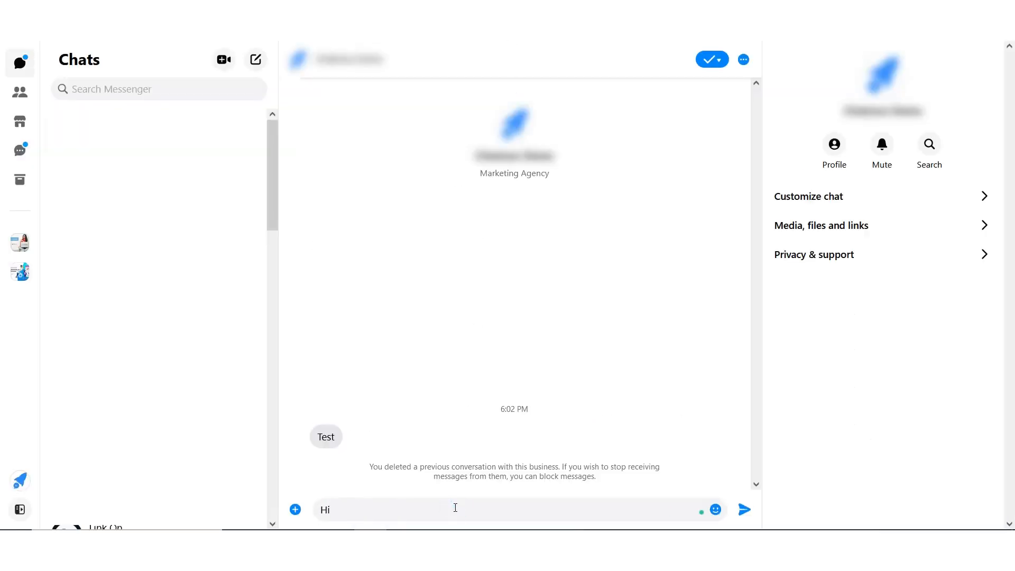
pyautogui.click(743, 509)
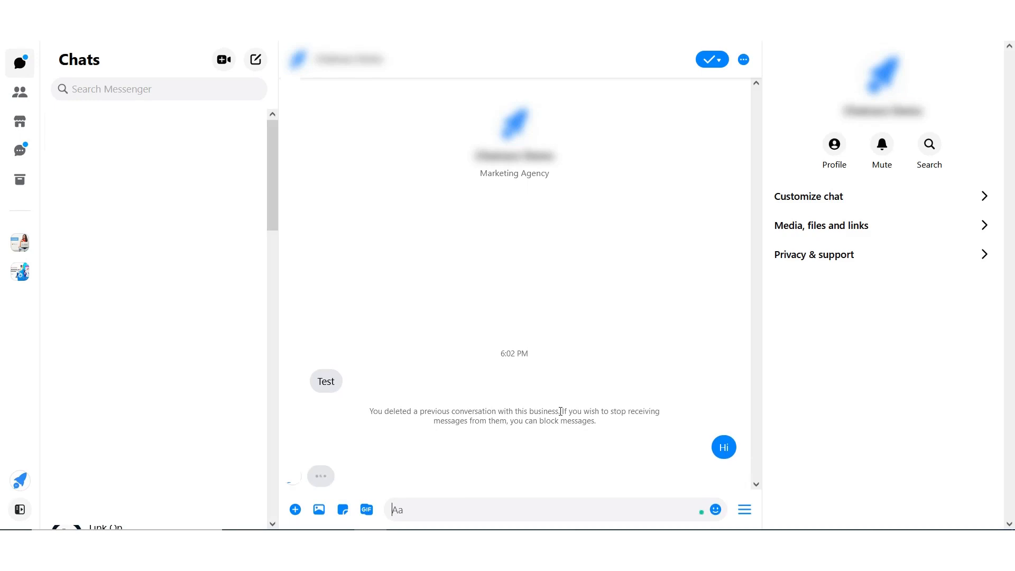